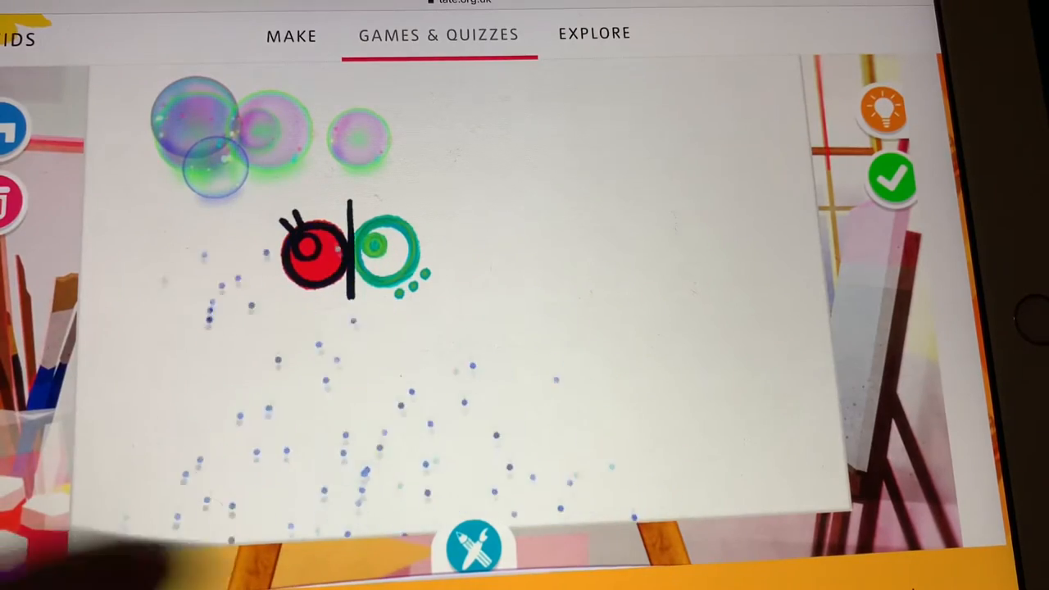
- Undo the bubbles and scattered glitter dots, leaving only the stamped eyes
left_click(474, 545)
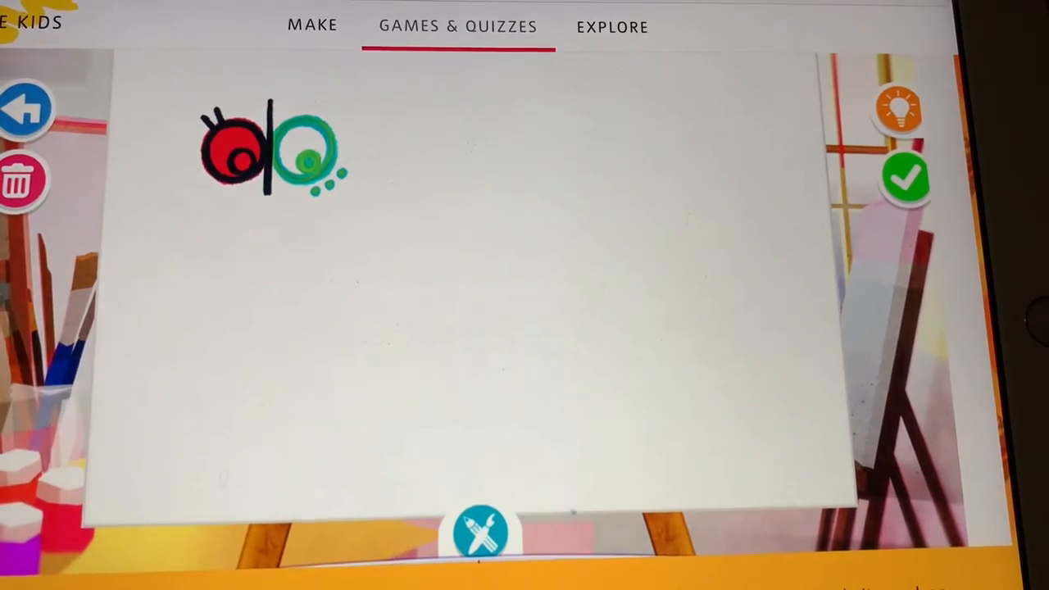
- Add a cluster of iridescent bubbles in the centre of the canvas beside the eyes
left_click(262, 352)
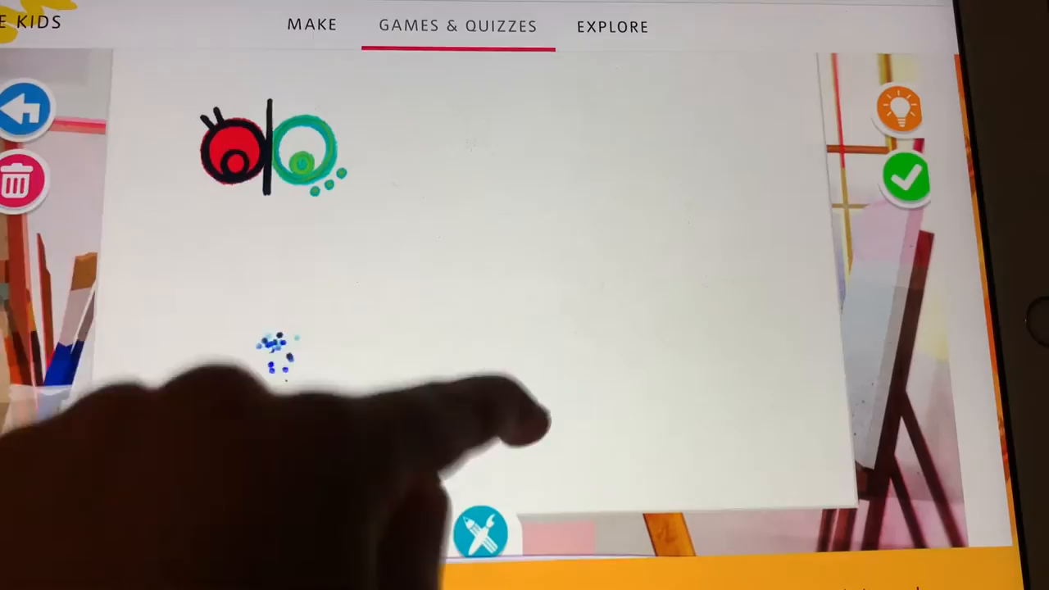
left_click(480, 534)
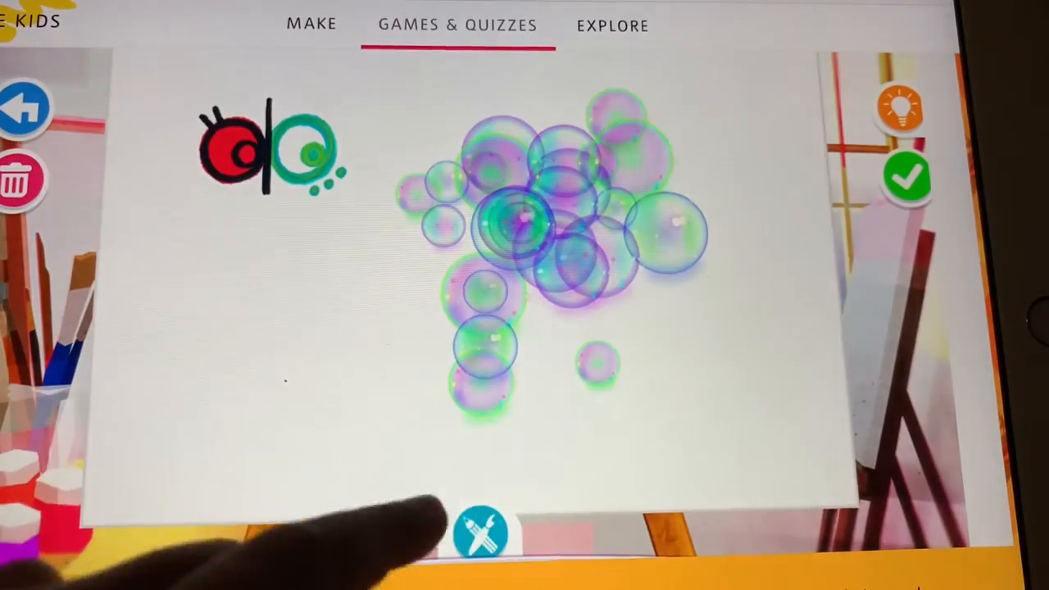
left_click(482, 531)
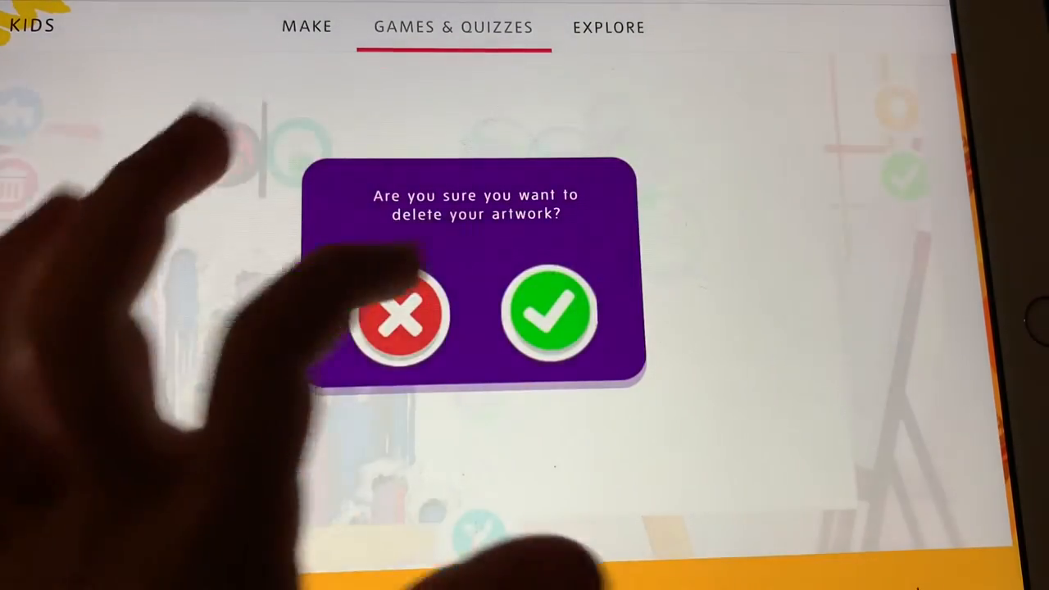
- Confirm deleting the old artwork so a fresh heart outline can be drawn
left_click(400, 315)
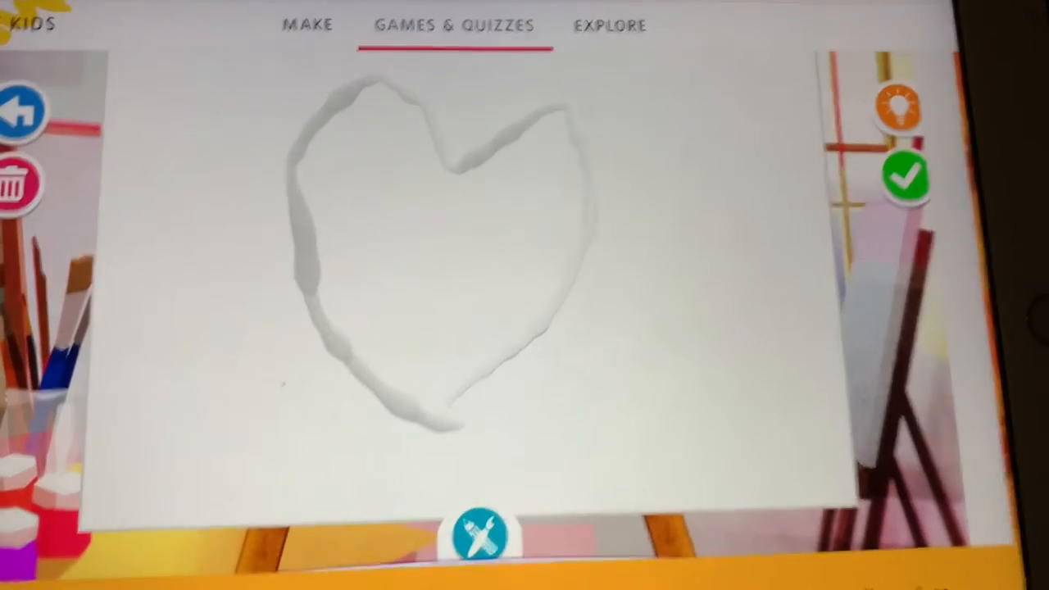
- Sprinkle blue glitter from the jar over the glue heart outline
left_click(478, 531)
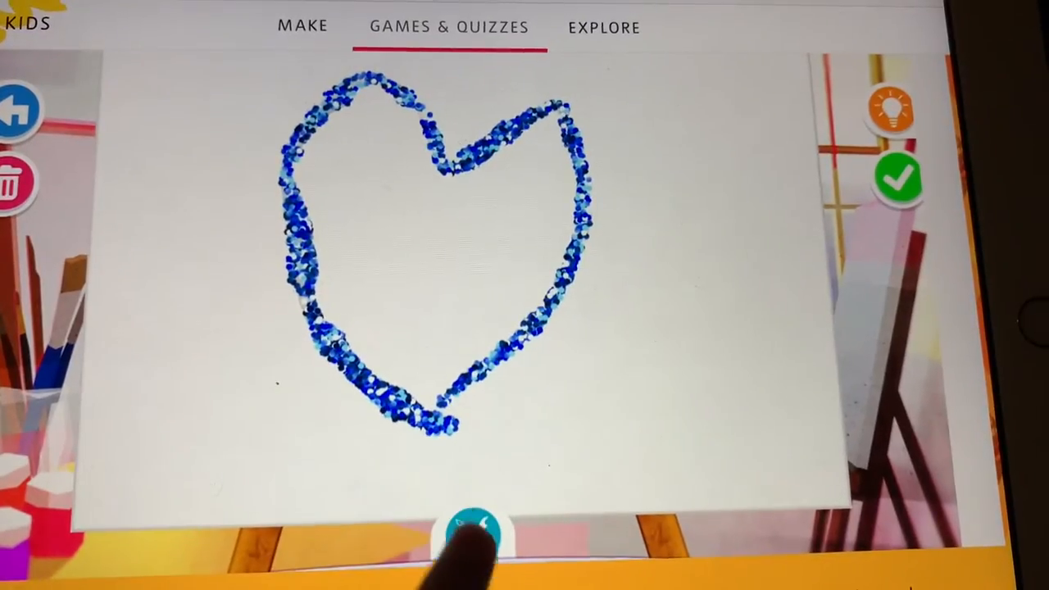
left_click(472, 522)
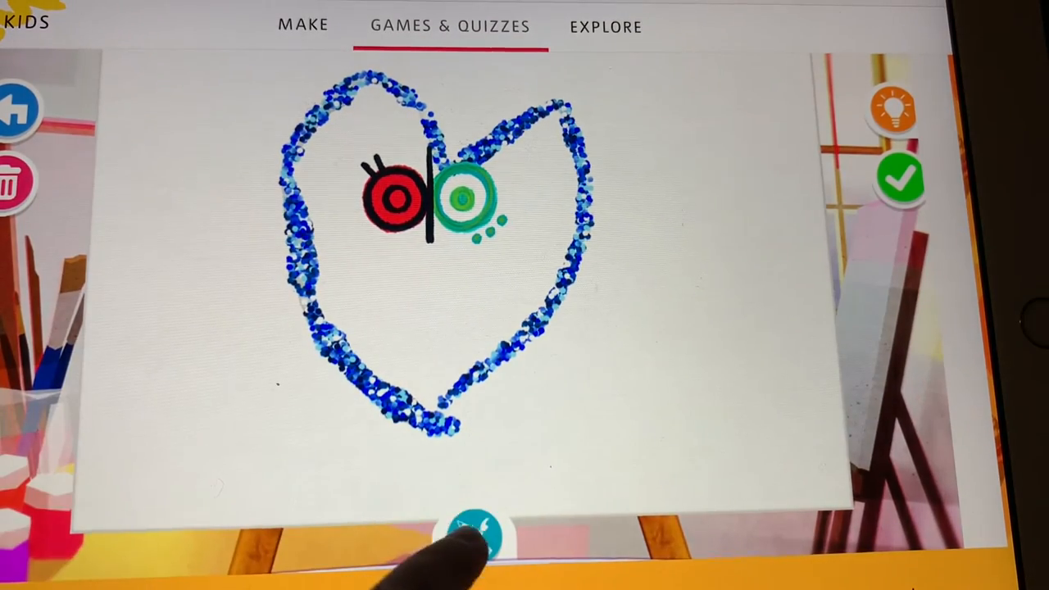
- Stamp a pair of eyes in the upper middle of the glitter heart, then choose bubbles
left_click(486, 525)
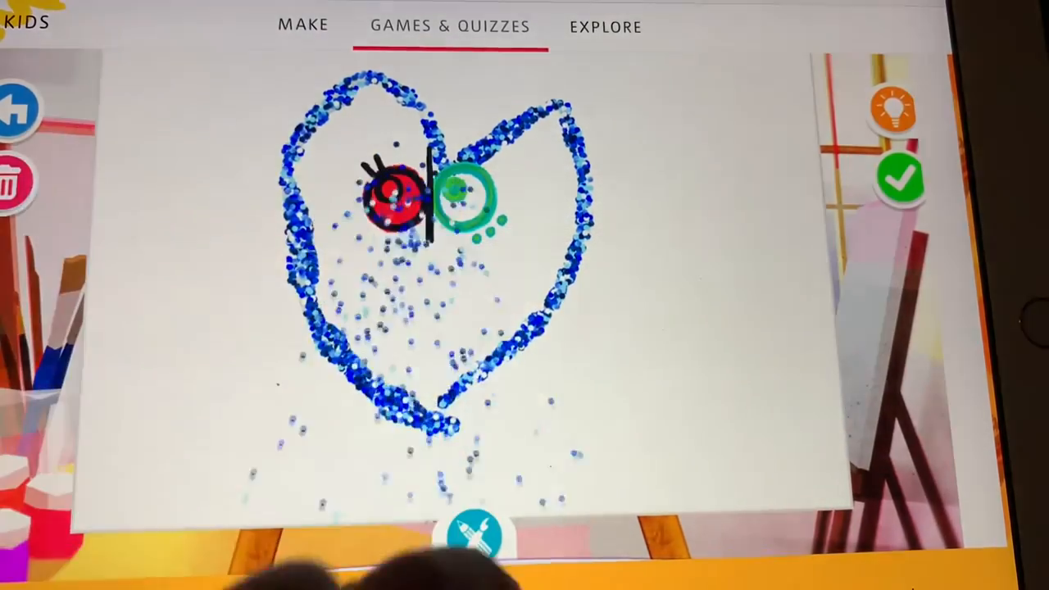
left_click(474, 535)
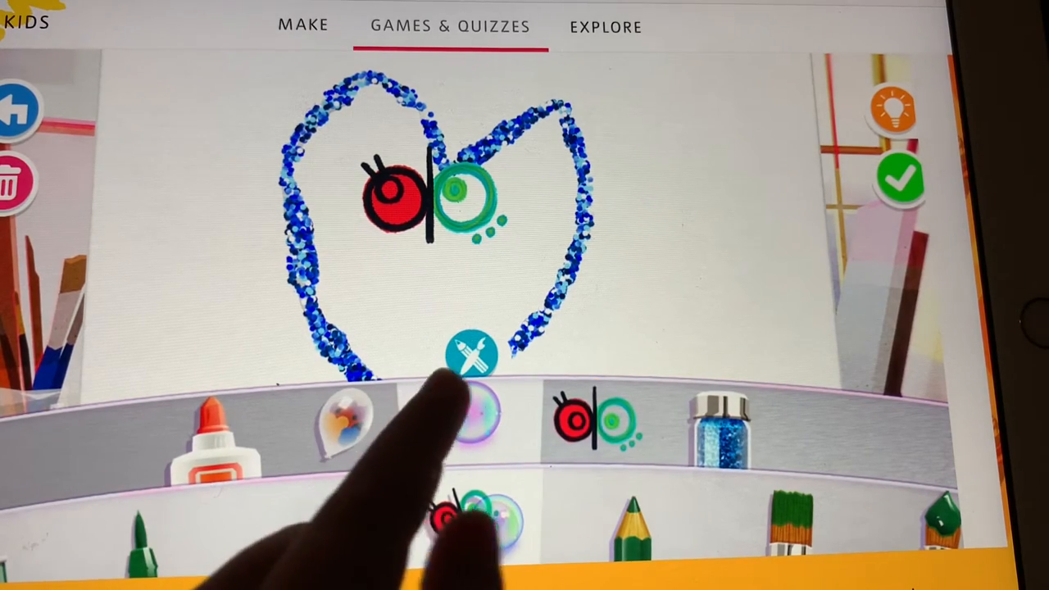
left_click(468, 354)
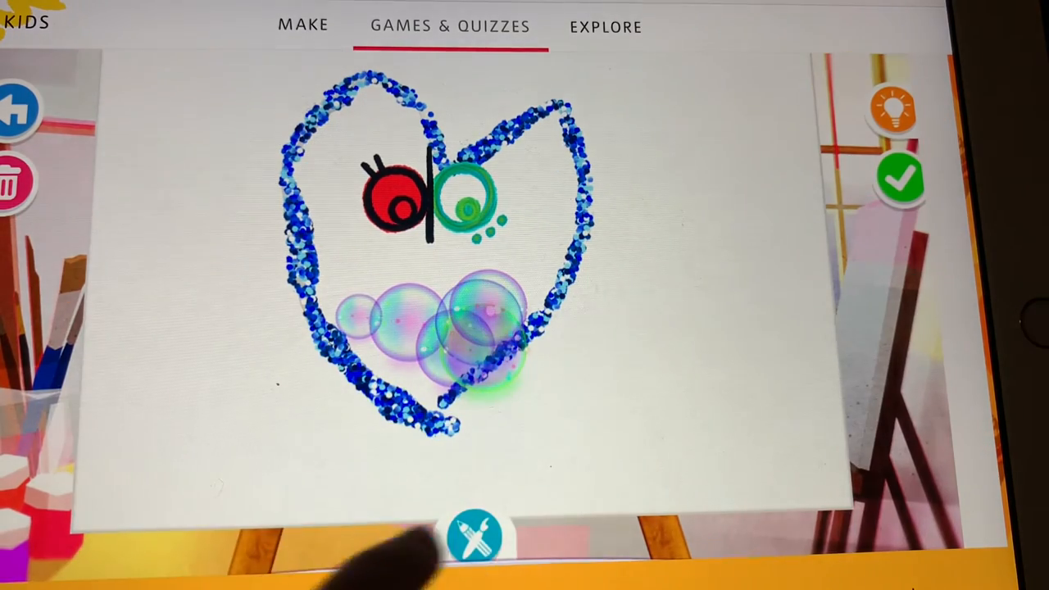
- Add a bubble mouth under the eyes and dripping purple, orange and blue paint streaks
left_click(474, 533)
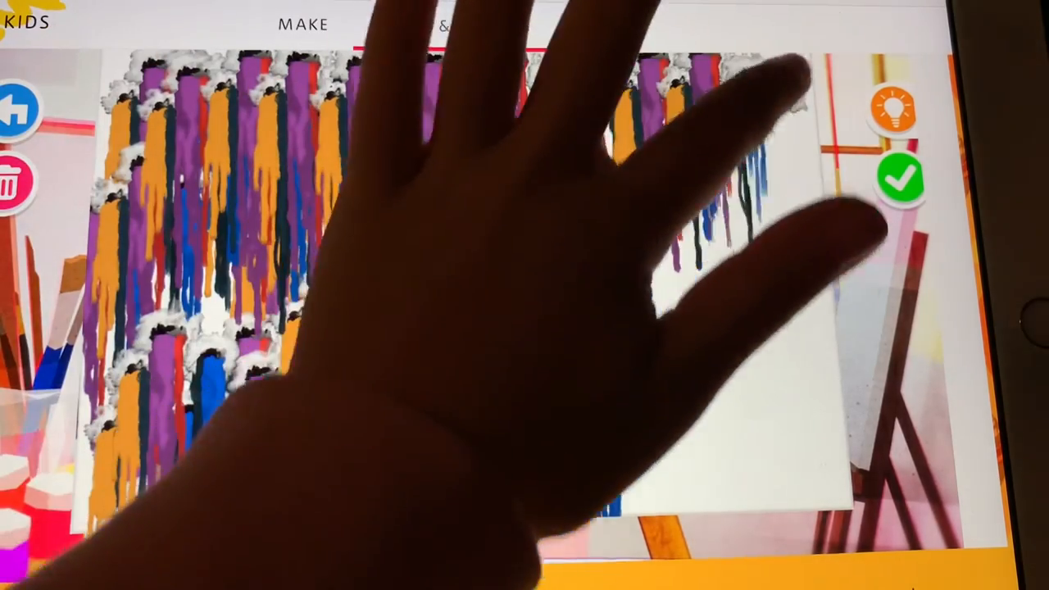
- Leave and discard all the artwork, returning to a blank canvas with the stamp tools showing
left_click(449, 26)
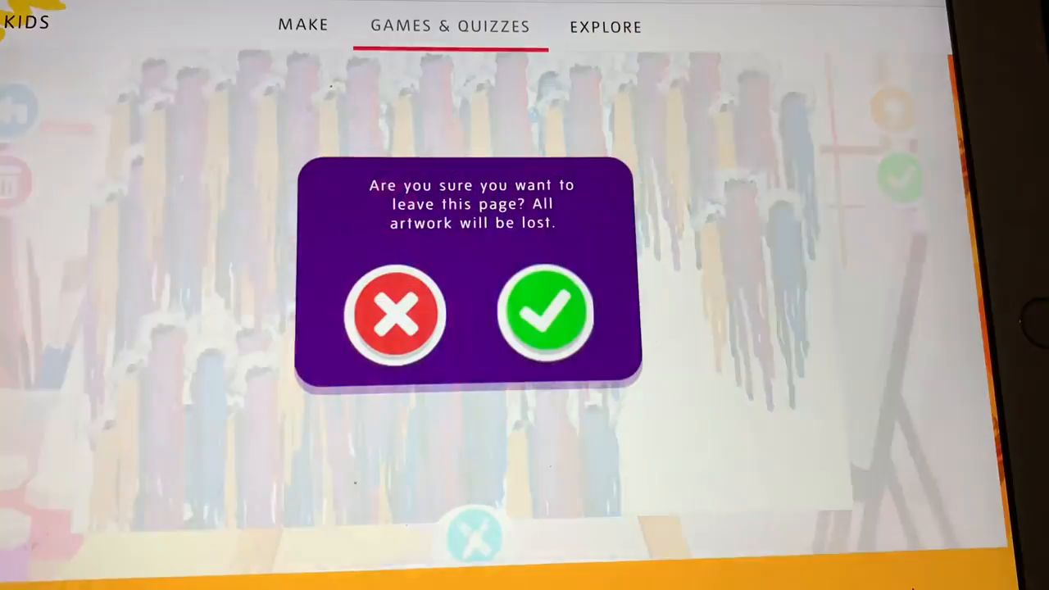
left_click(545, 315)
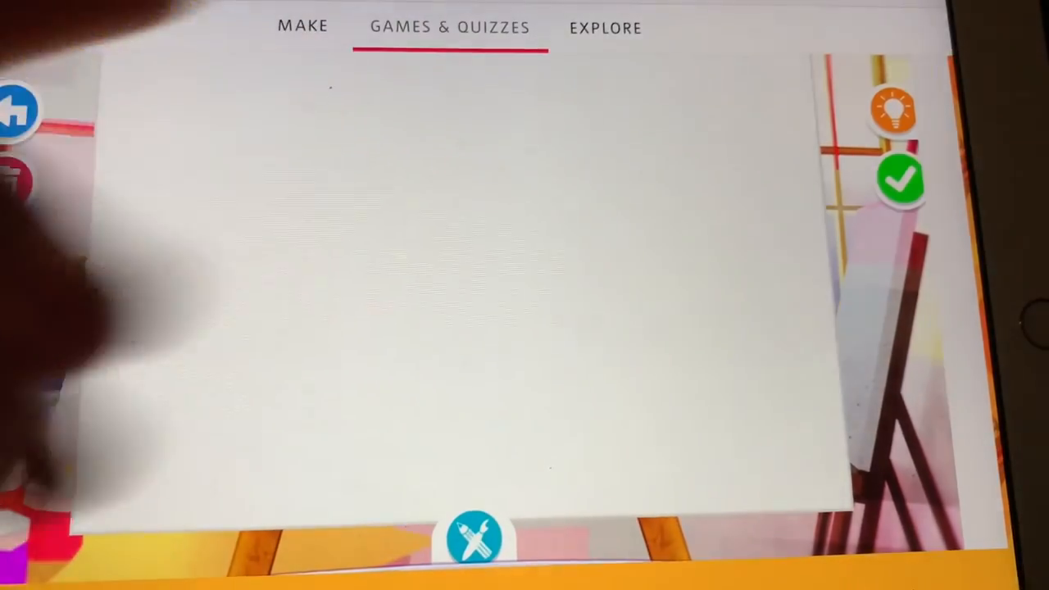
left_click(472, 533)
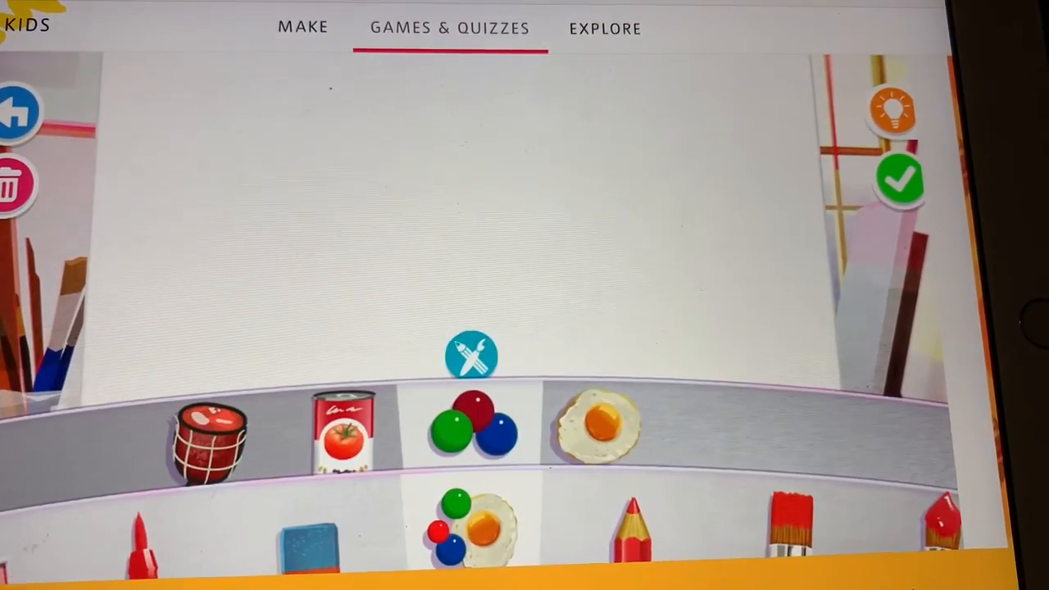